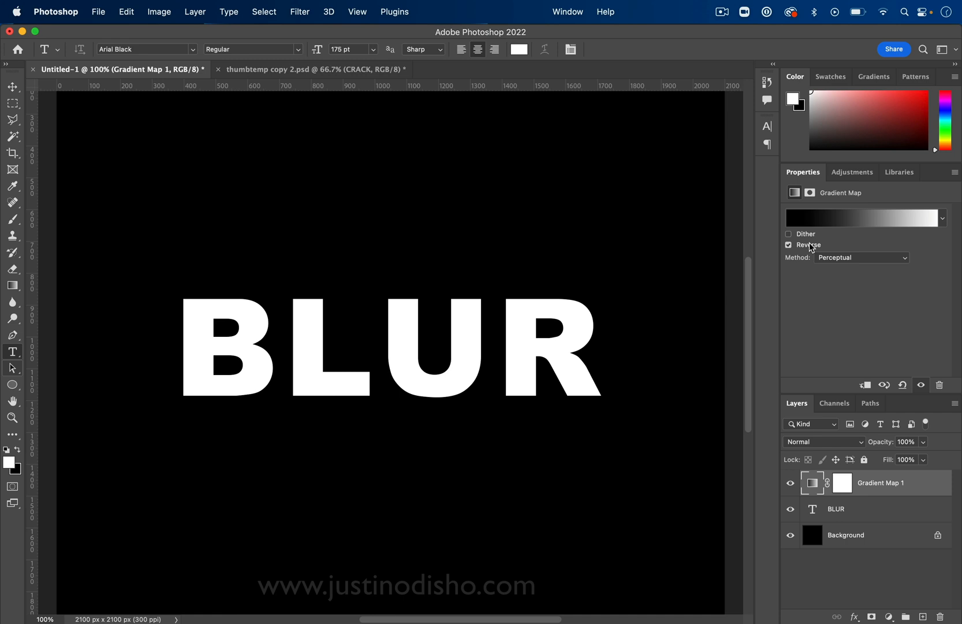
Step: Uncheck Reverse on the Gradient Map so the BLUR text glows in rainbow colours
click(862, 217)
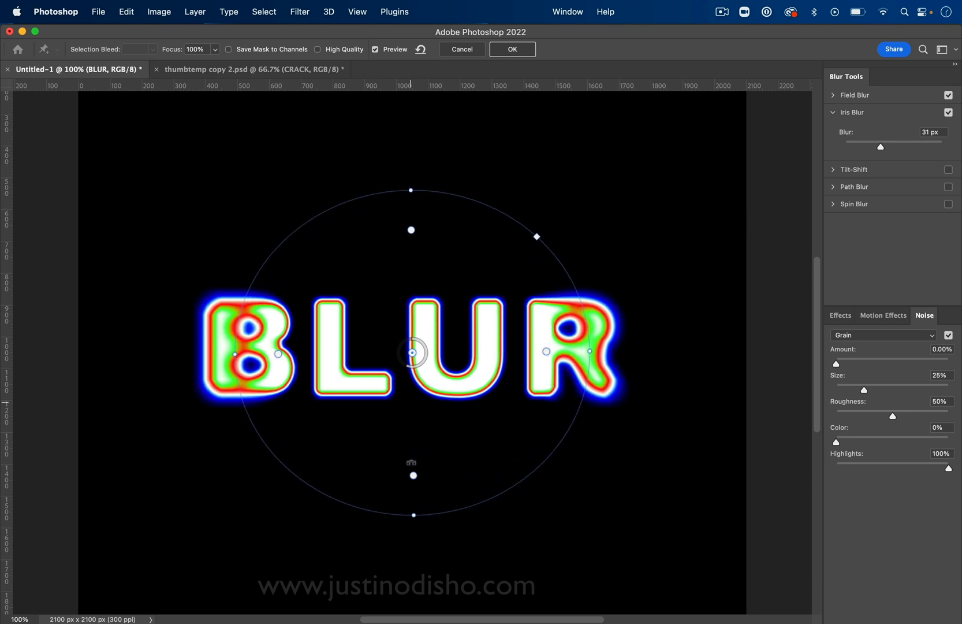
Step: Commit the 31 px Iris Blur to the BLUR layer as a smart filter
click(512, 49)
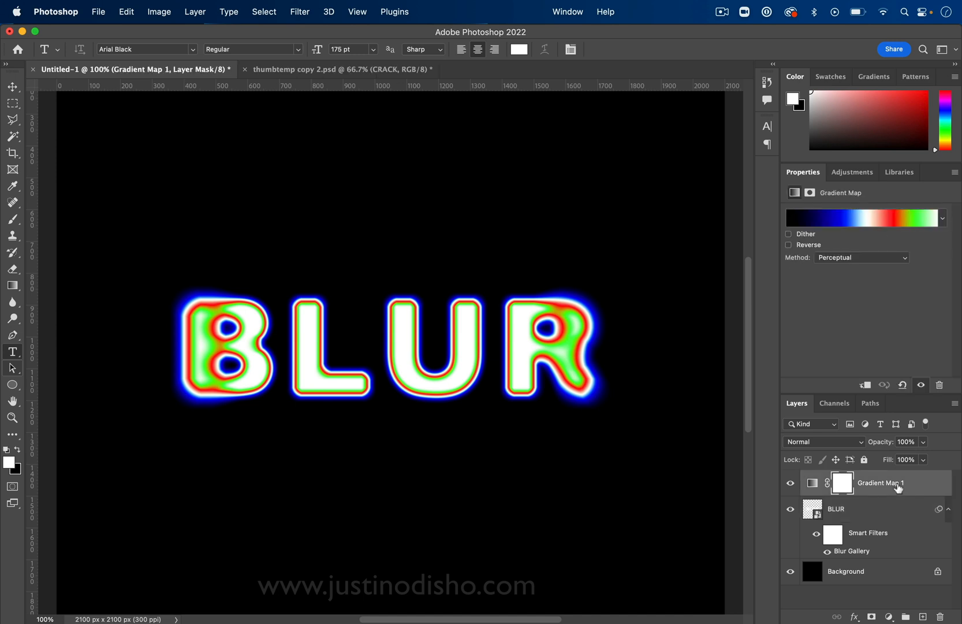